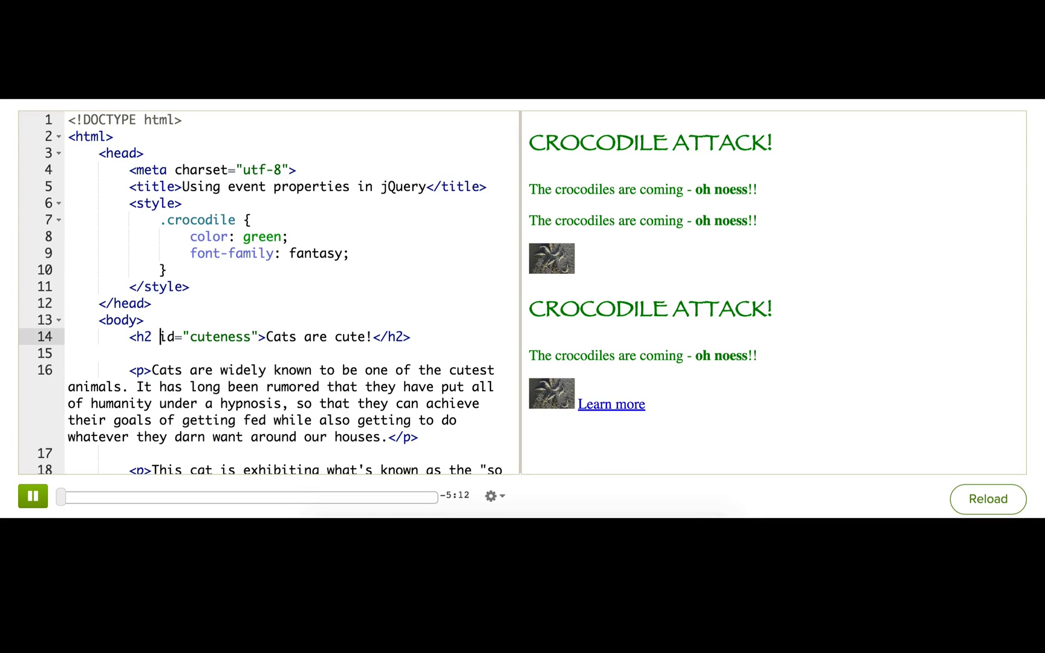
- Start a new line below crocodilize(); to hold the click-to-add-image planning comments
{"action": "scroll", "scroll_direction": "down", "scroll_amount": 3}
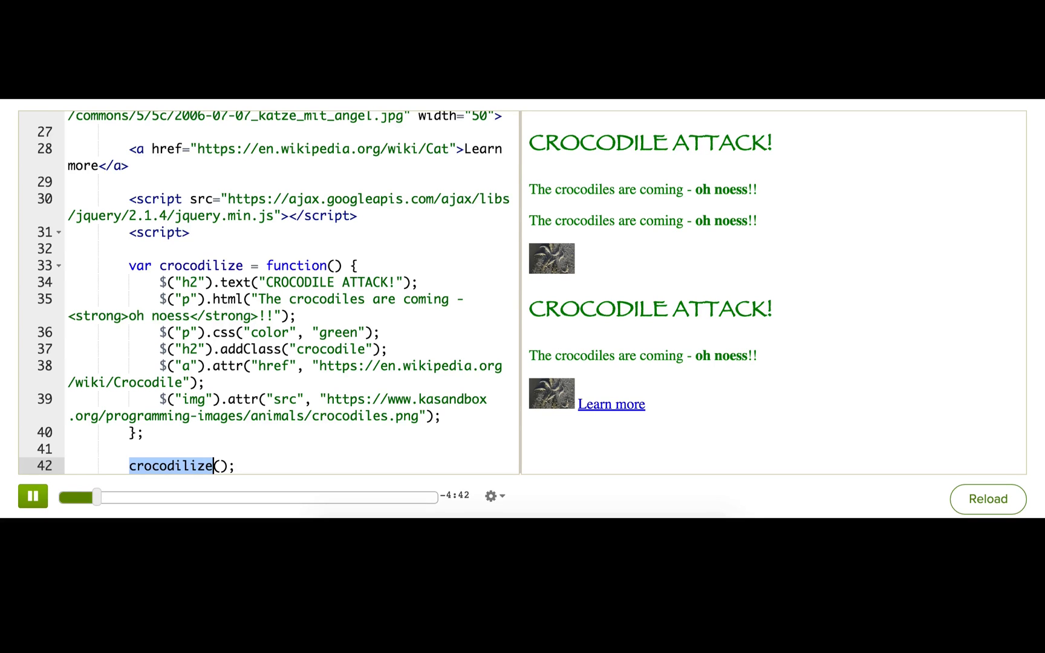
{"action": "key", "text": "enter"}
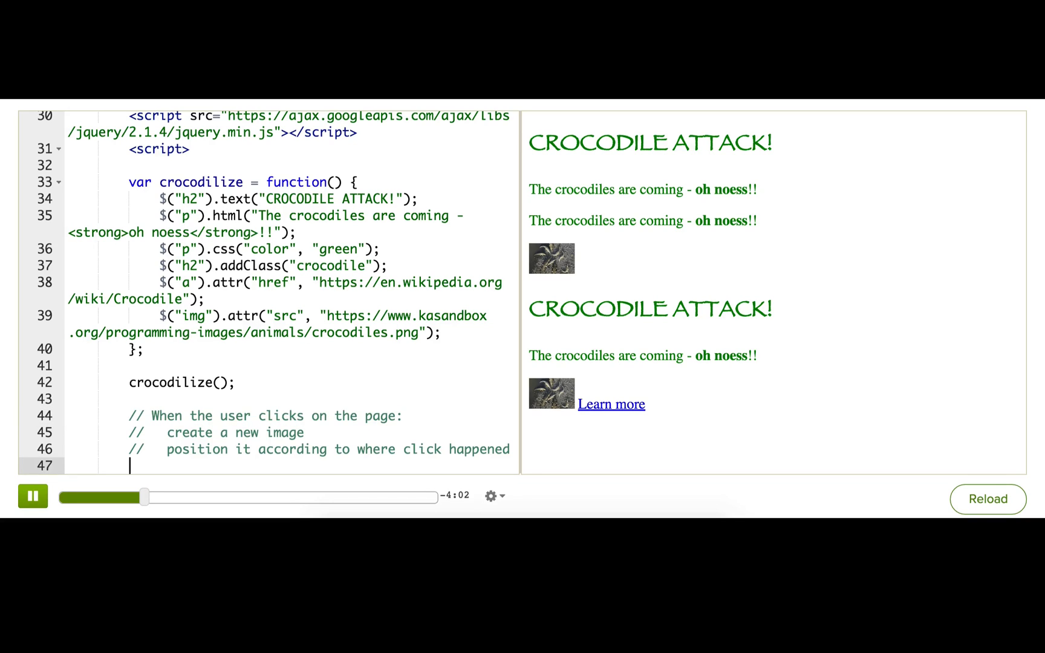
- Add a body "click" handler that creates $img from a new <img> element
{"action": "type", "text": "$(\"body\")"}
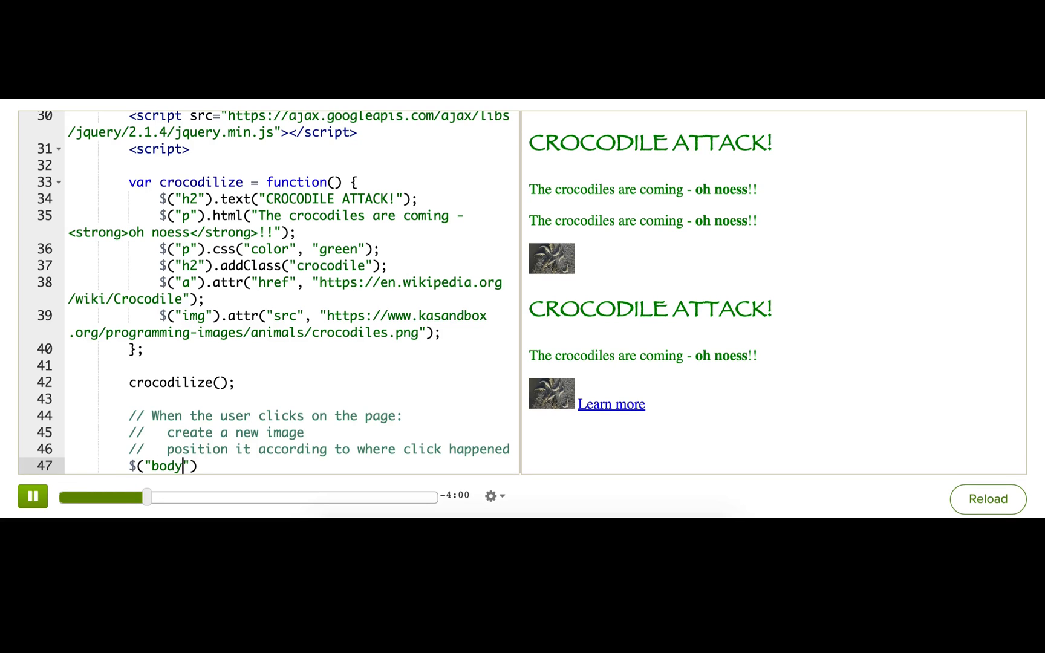
{"action": "type", "text": ".on("}
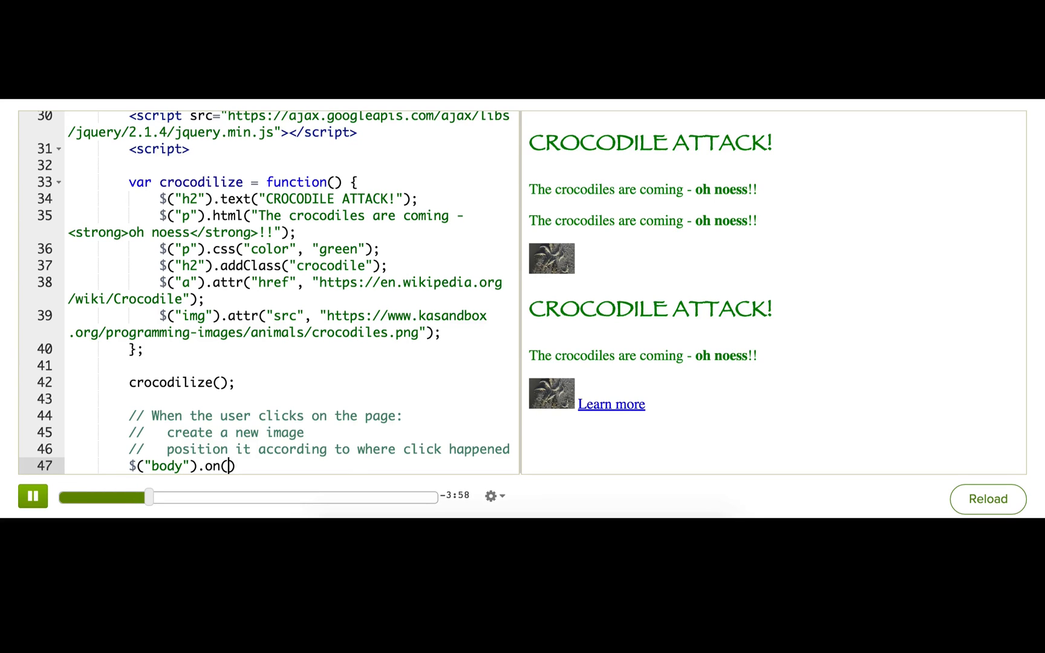
{"action": "type", "text": "\"click\", function("}
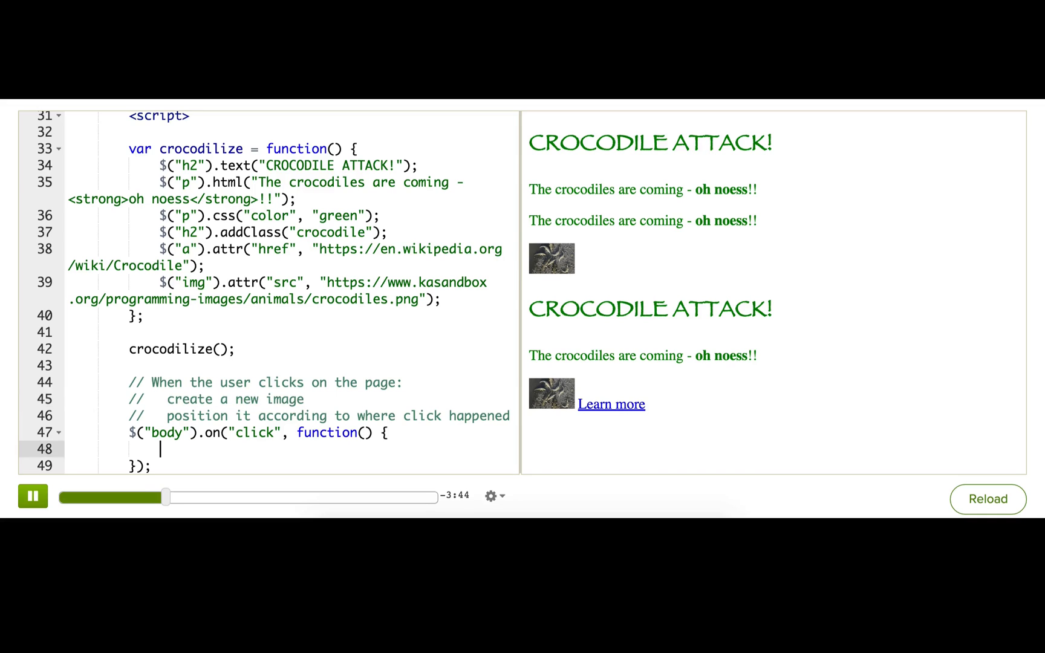
{"action": "type", "text": "var"}
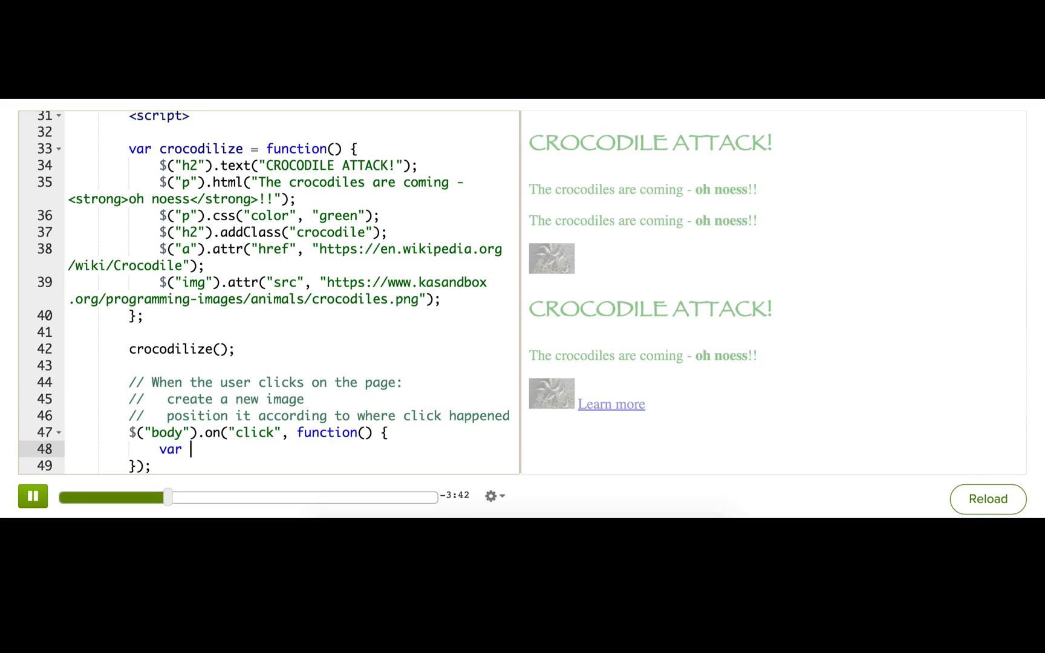
{"action": "type", "text": "$img = $"}
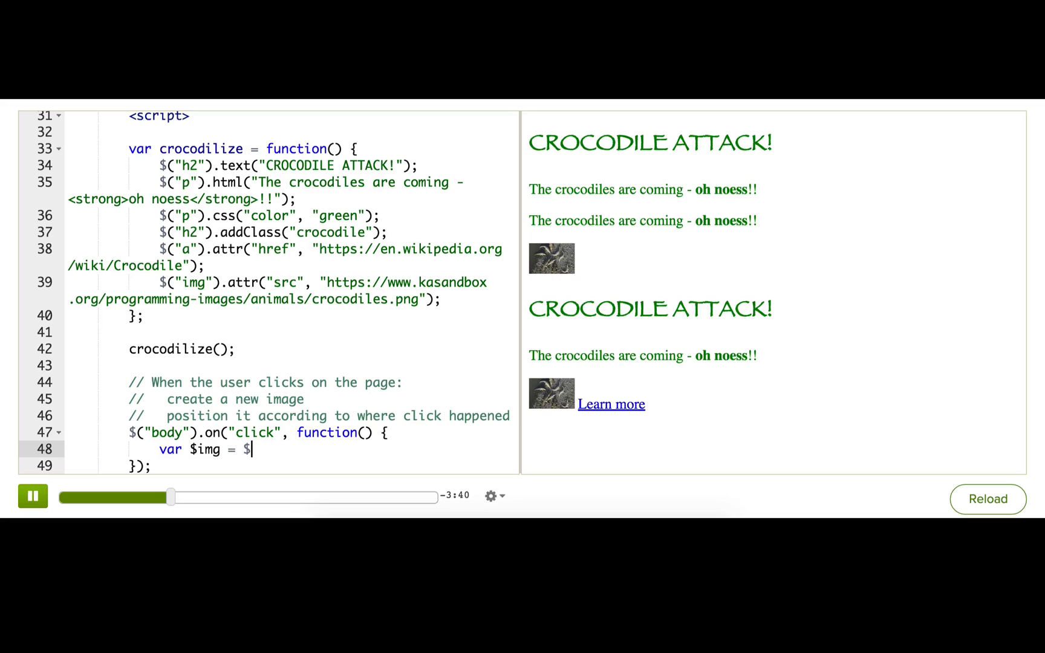
{"action": "type", "text": "$(\"<img>\")"}
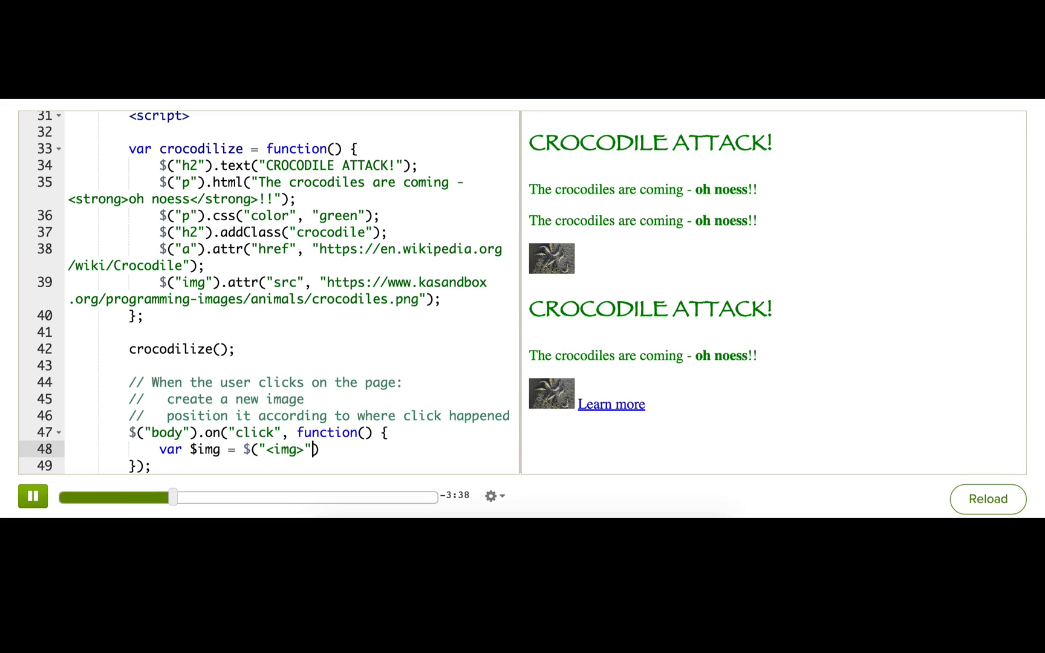
- Set $img's src to crocodiles.png, width to 100, and append it to body
{"action": "type", "text": ".at"}
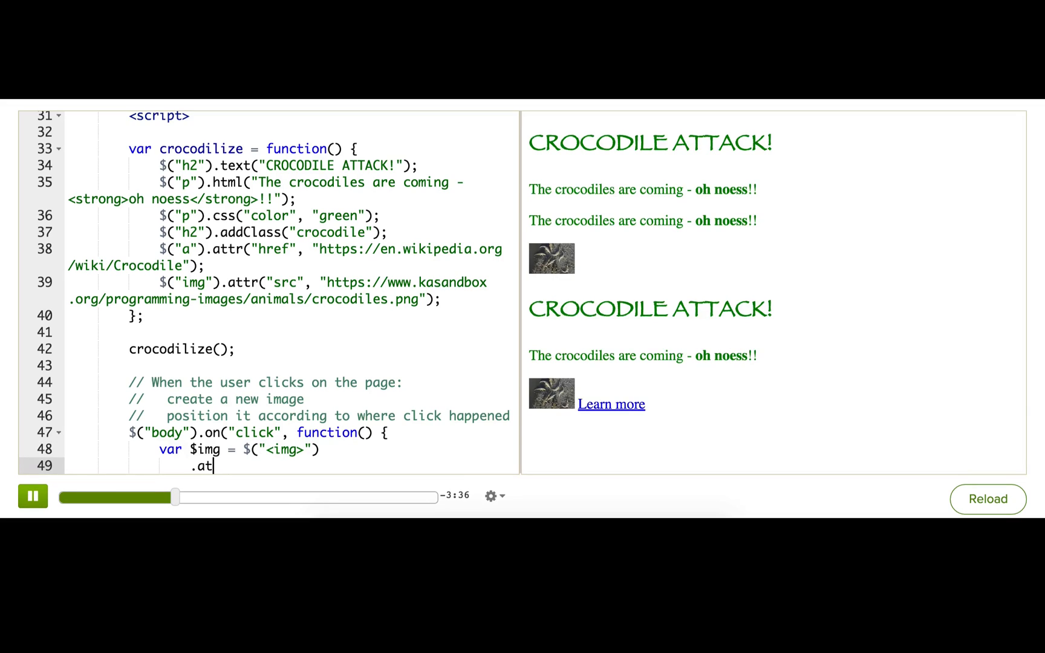
{"action": "type", "text": "tr(\"src\")"}
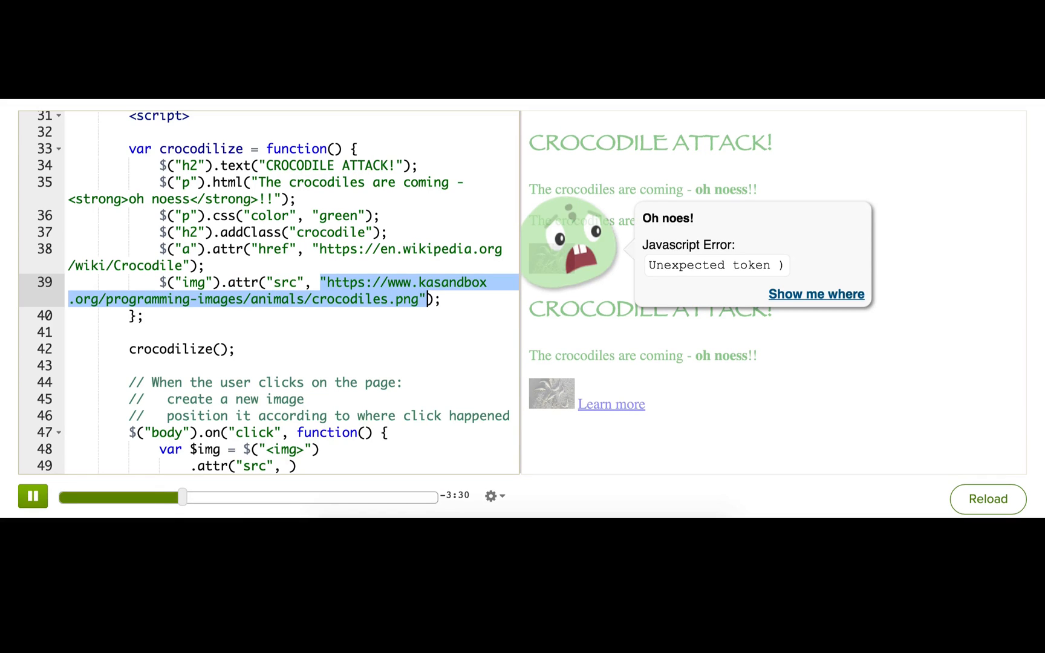
{"action": "type", "text": "\"https://www.kasandbox.org/programming-images/animals/crocodiles.png\""}
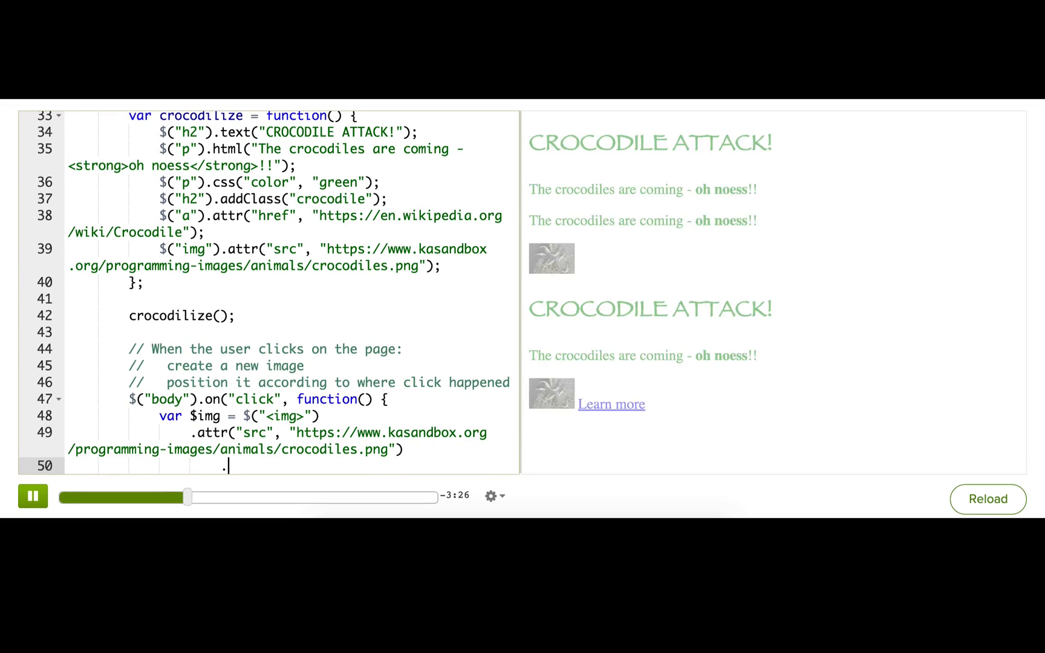
{"action": "type", "text": ".wid"}
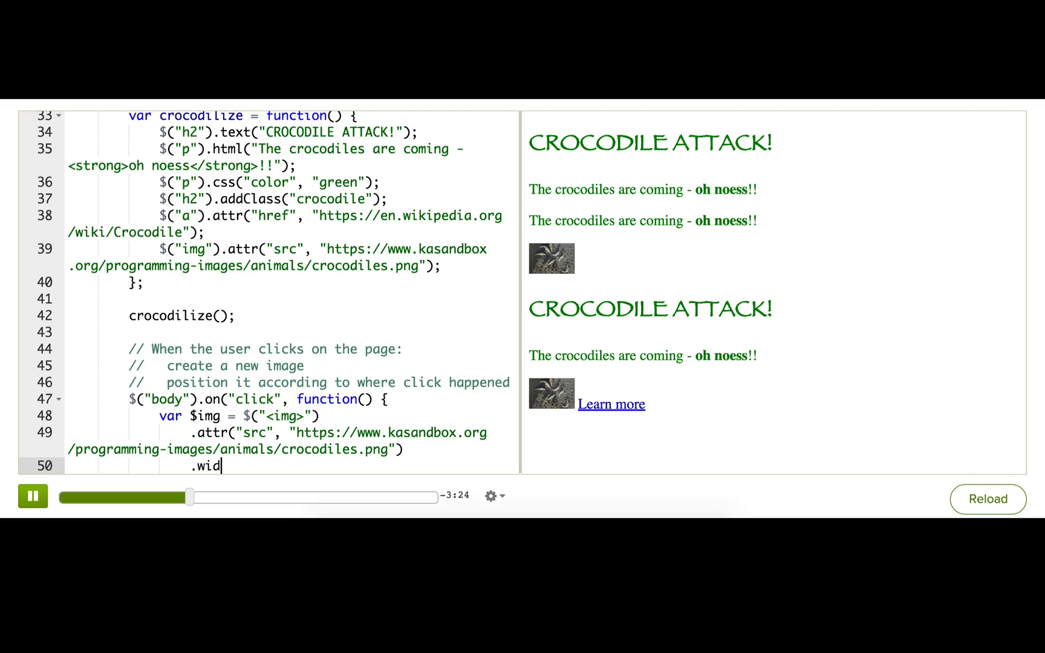
{"action": "type", "text": "th(100)"}
{"action": "type", "text": "."}
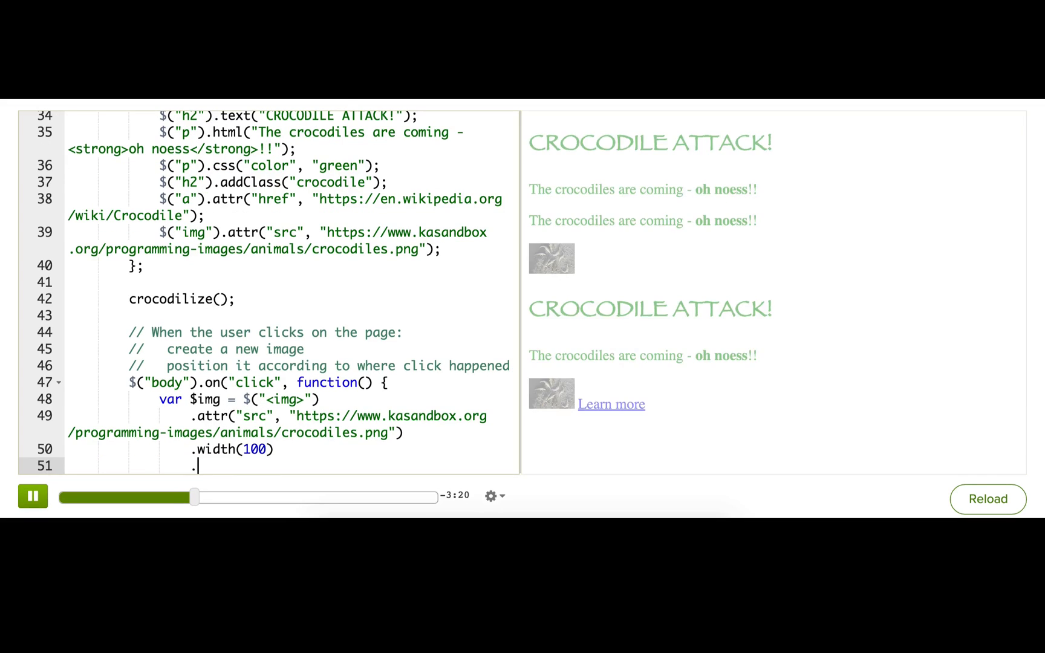
{"action": "type", "text": "appendT"}
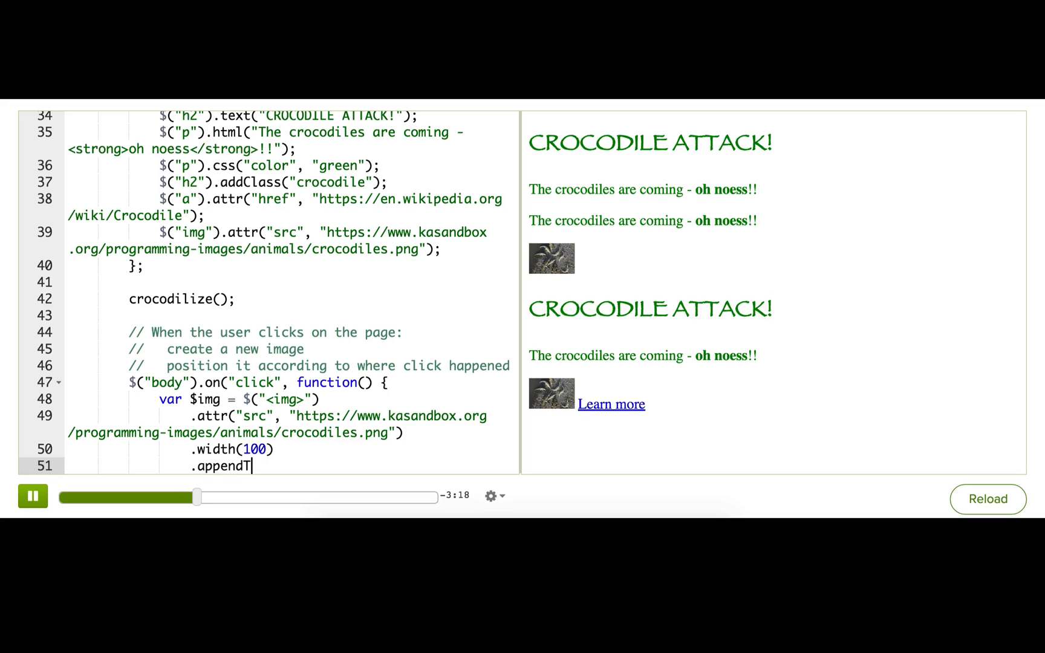
{"action": "type", "text": "o(\"body\")"}
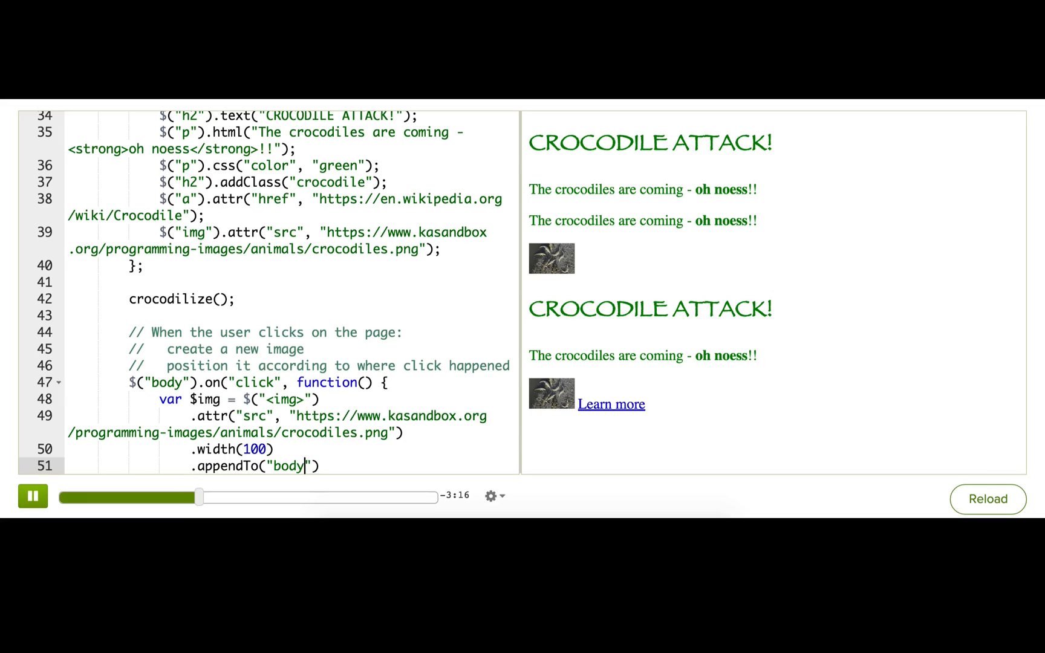
{"action": "type", "text": ";"}
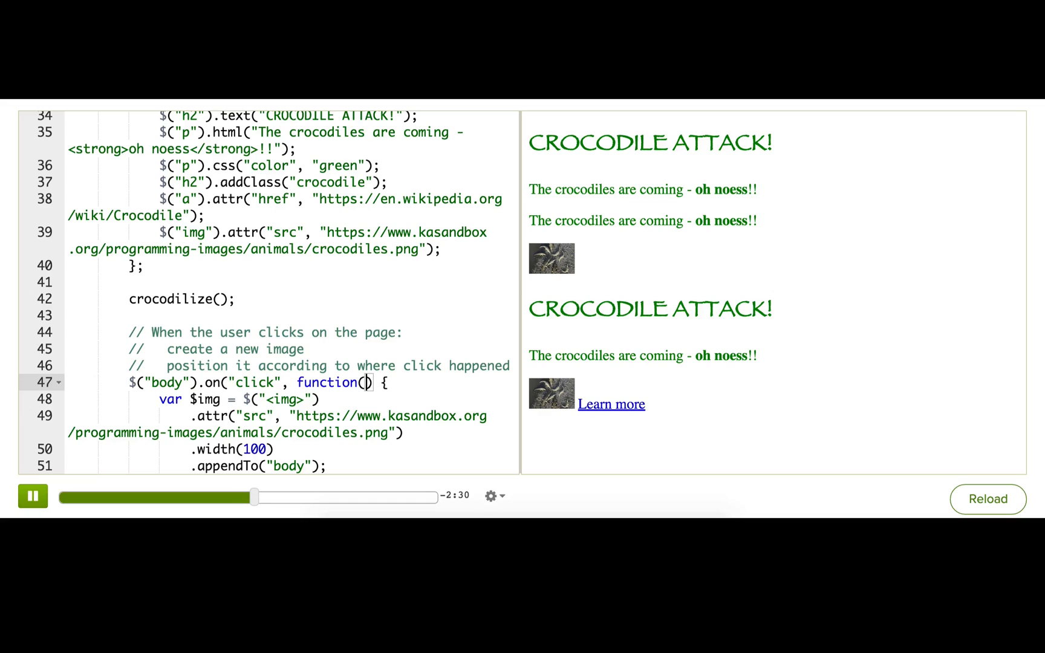
- Give the click handler an event parameter and log it with console.log(event);
{"action": "type", "text": "event"}
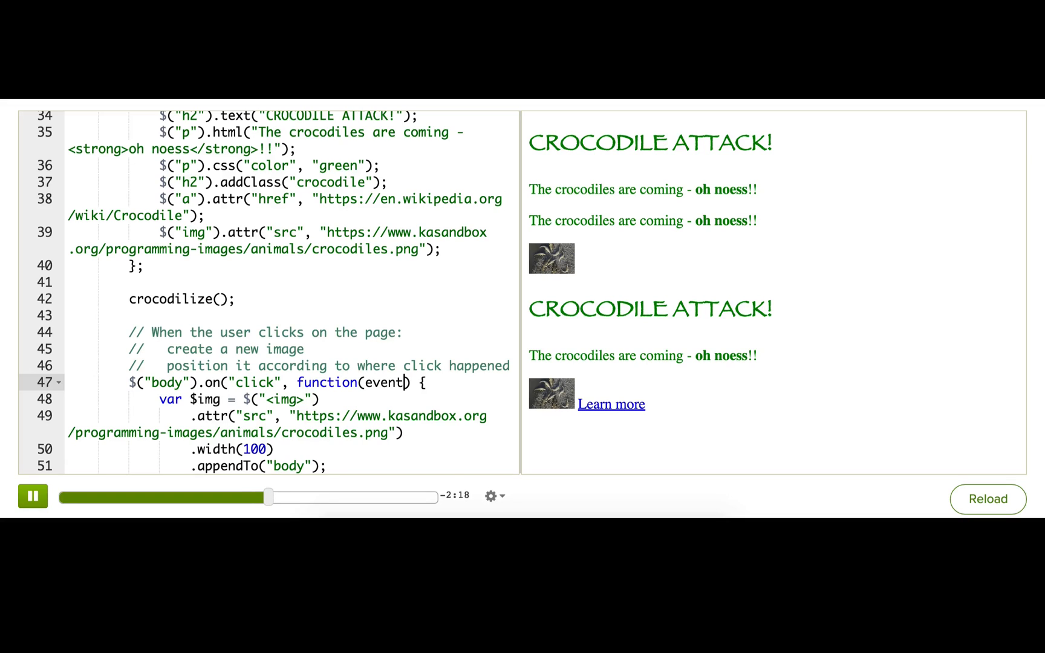
{"action": "type", "text": "co"}
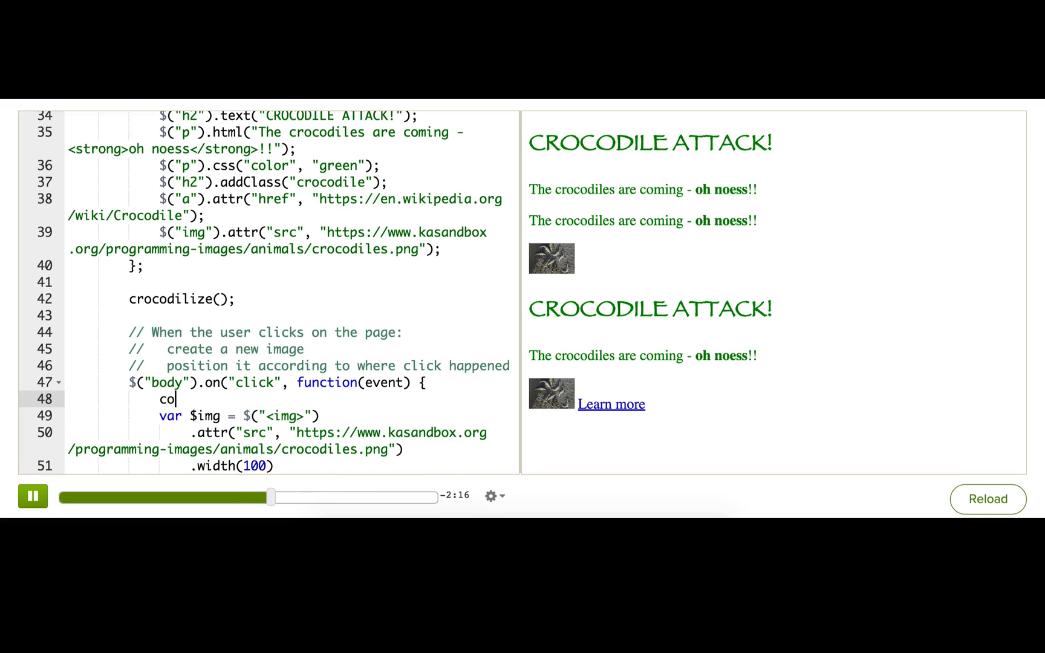
{"action": "type", "text": "nsole.log(event"}
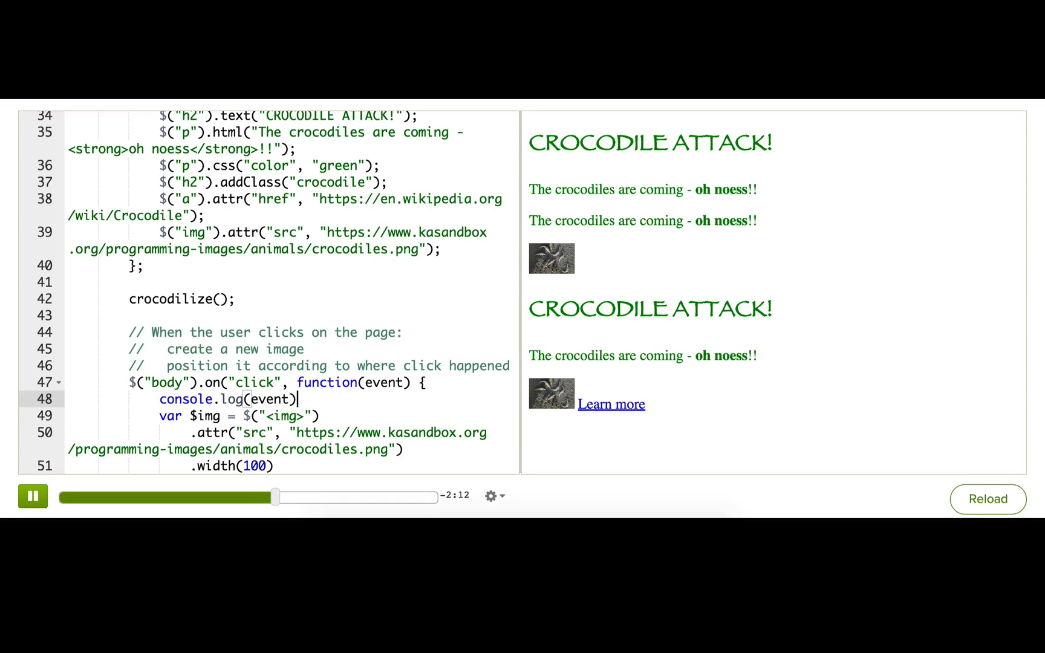
{"action": "type", "text": ";"}
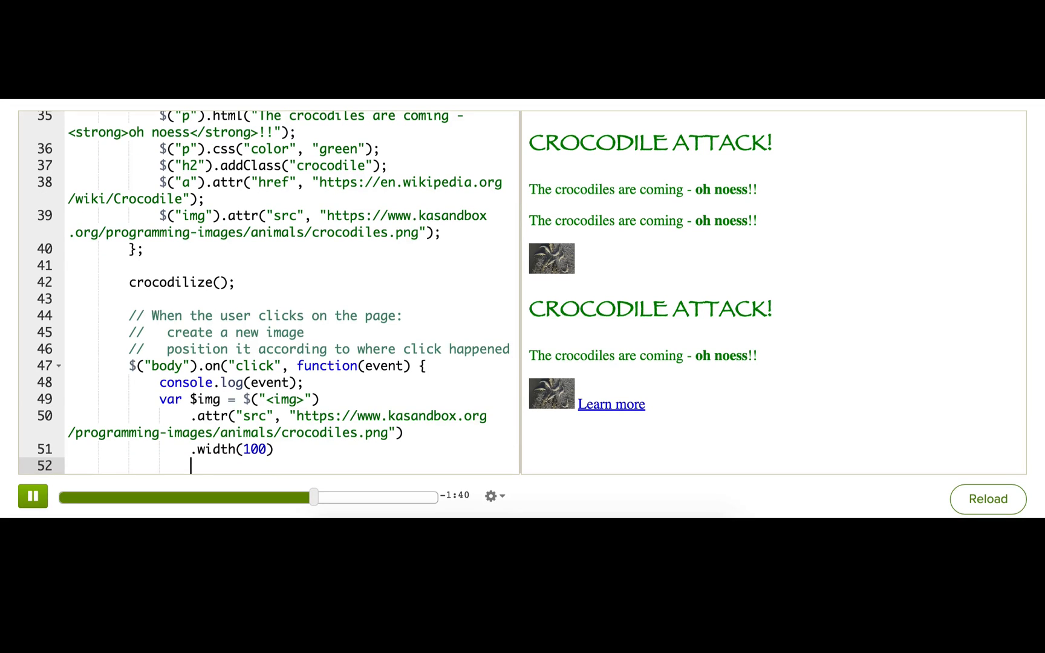
- Chain .css("position", "absolute") onto the new crocodile image
{"action": "type", "text": ".css(\"posi\")"}
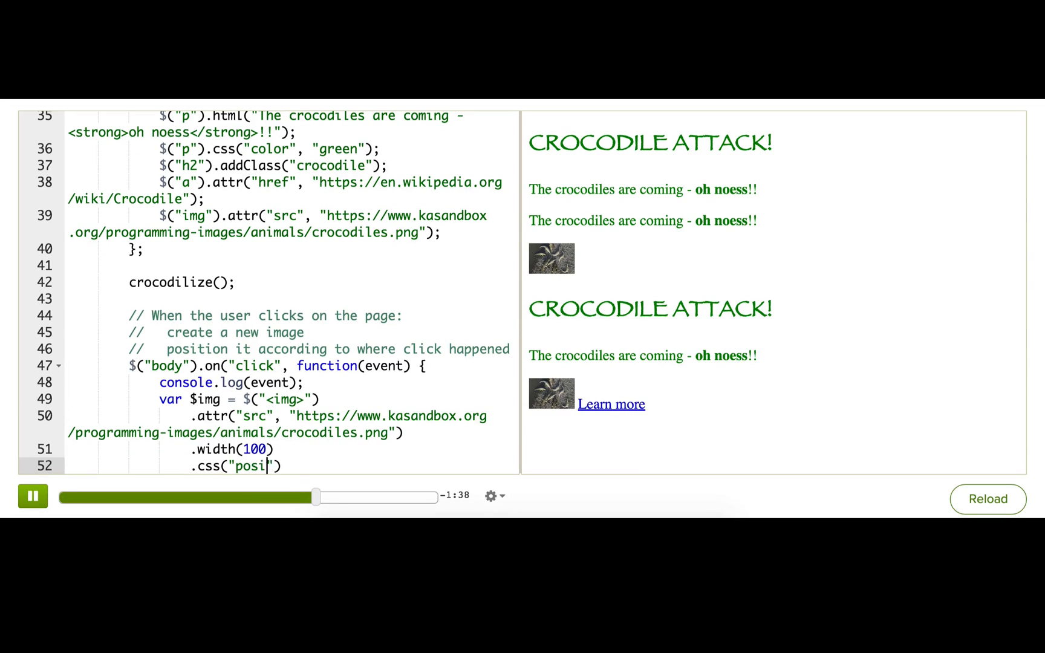
{"action": "type", "text": "tion\", \"absol"}
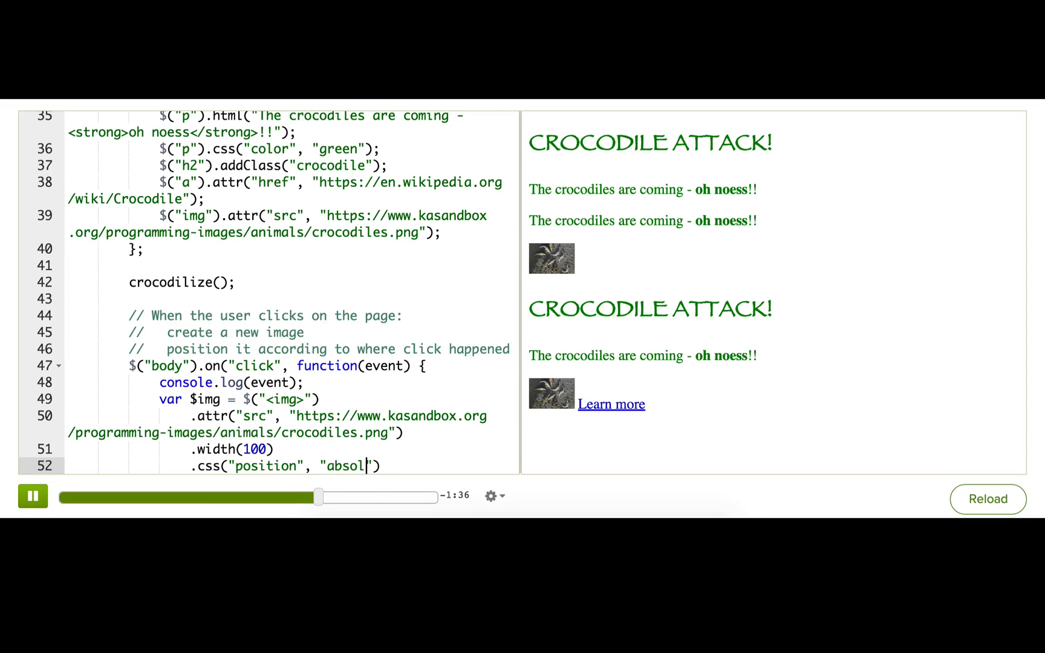
{"action": "type", "text": "ute"}
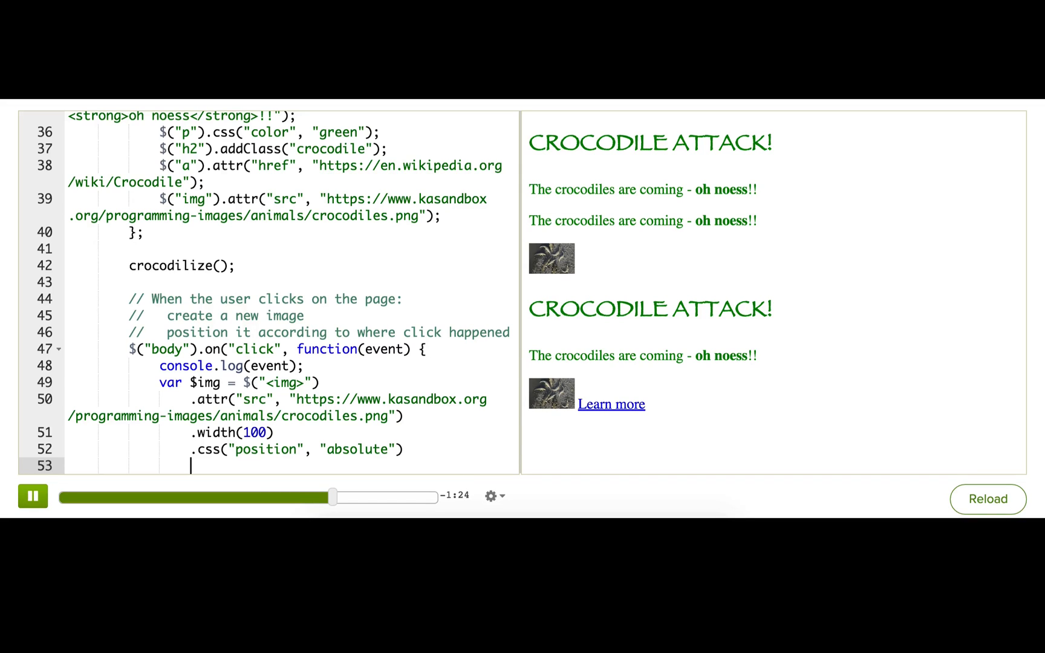
- Set the image's top and left from event.pageY and event.pageX plus "px"
{"action": "type", "text": ".css(\"top\","}
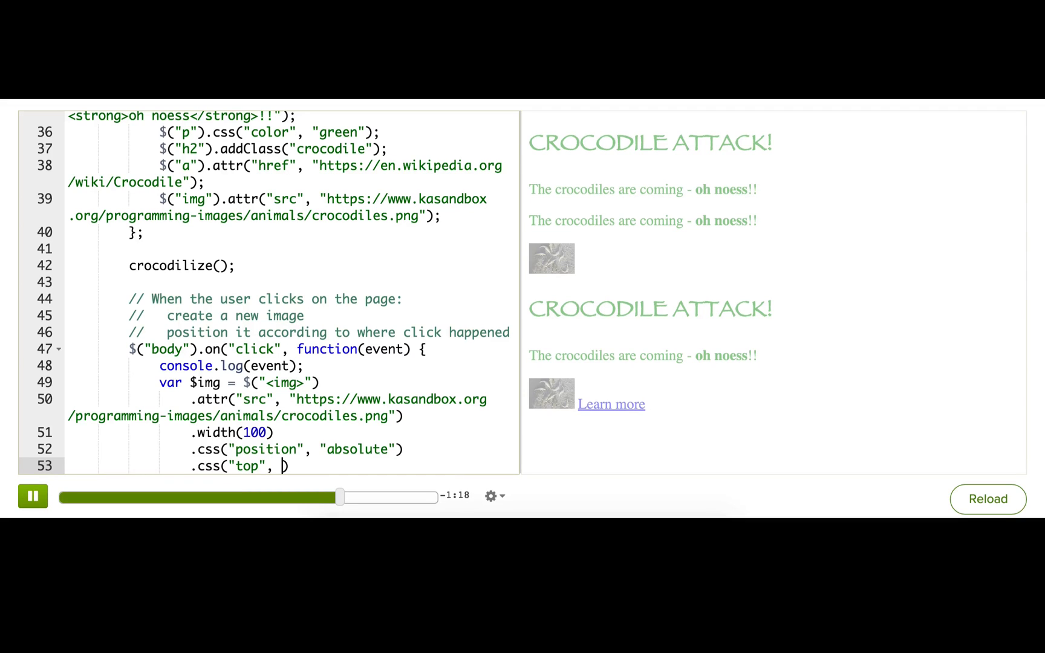
{"action": "type", "text": "event.pageY"}
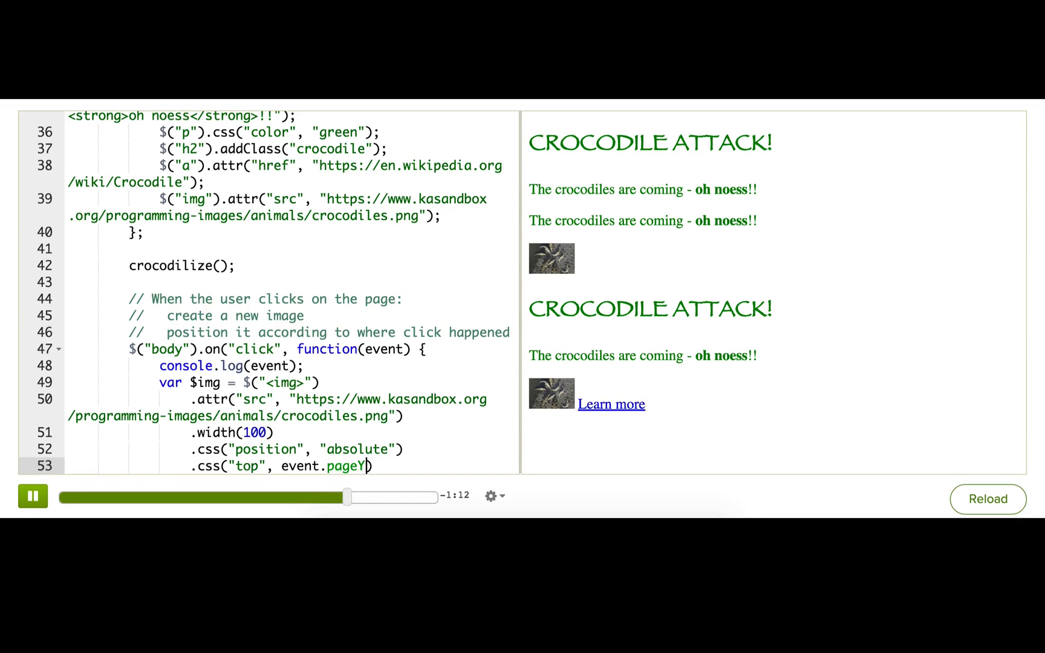
{"action": "double_click", "coordinate": [383, 348]}
{"action": "type", "text": ".css(\"left\","}
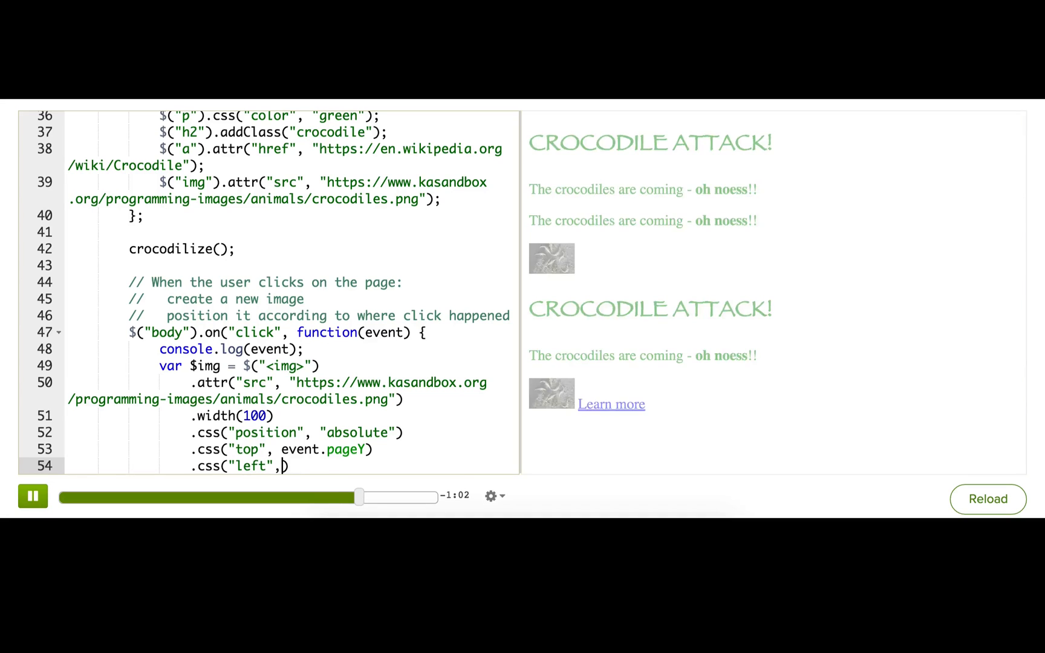
{"action": "type", "text": "event.pageX"}
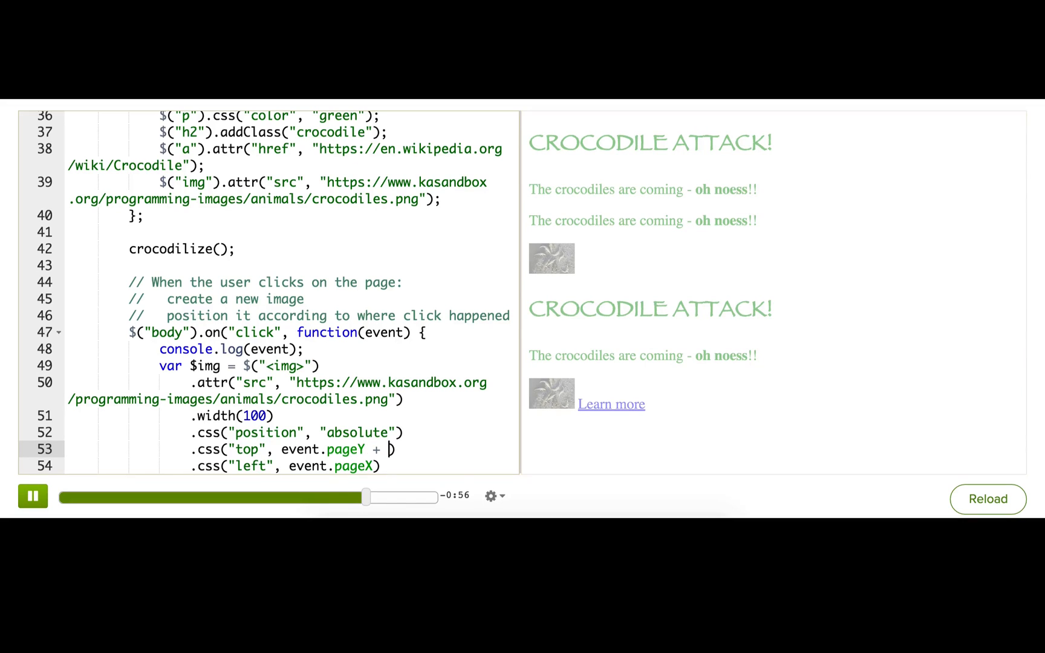
{"action": "type", "text": "\"px\")"}
{"action": "left_click", "coordinate": [292, 466]}
{"action": "type", "text": " + \"ox"}
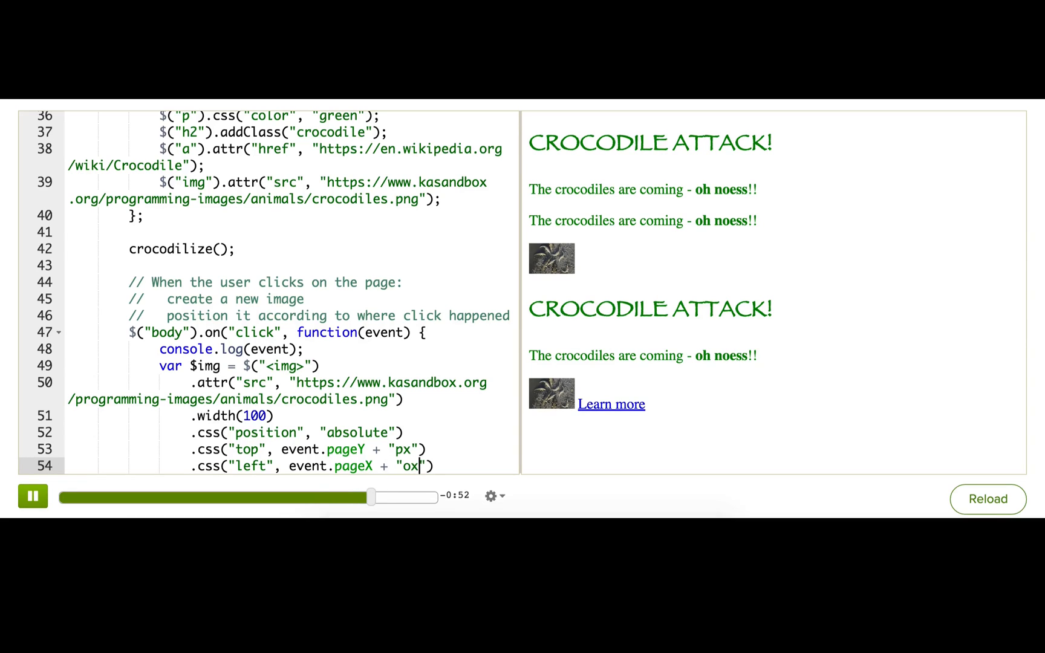
{"action": "type", "text": "p"}
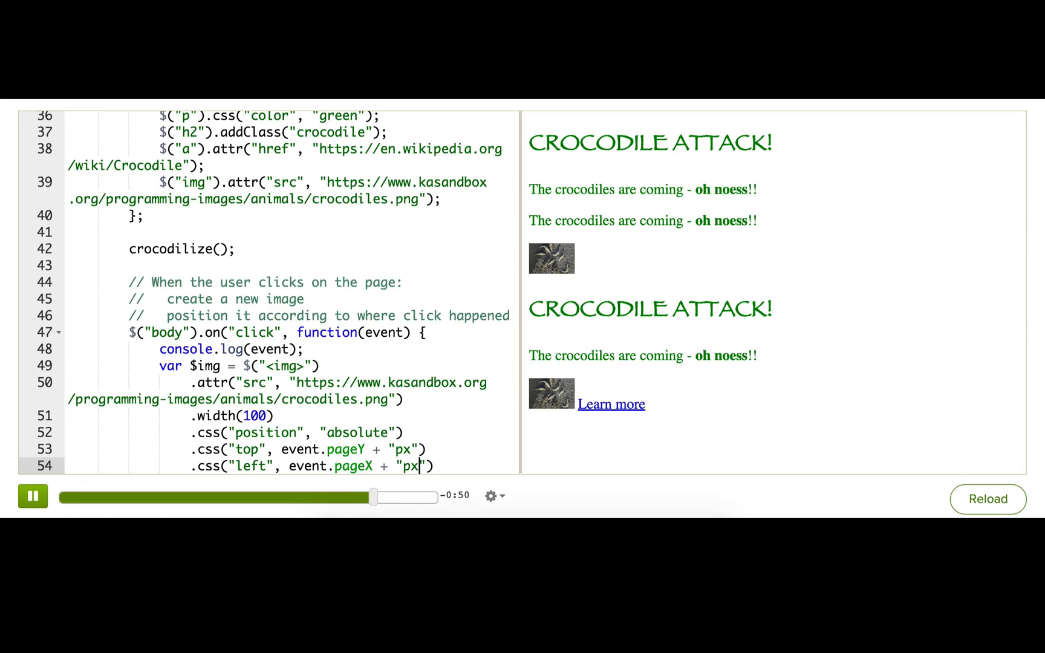